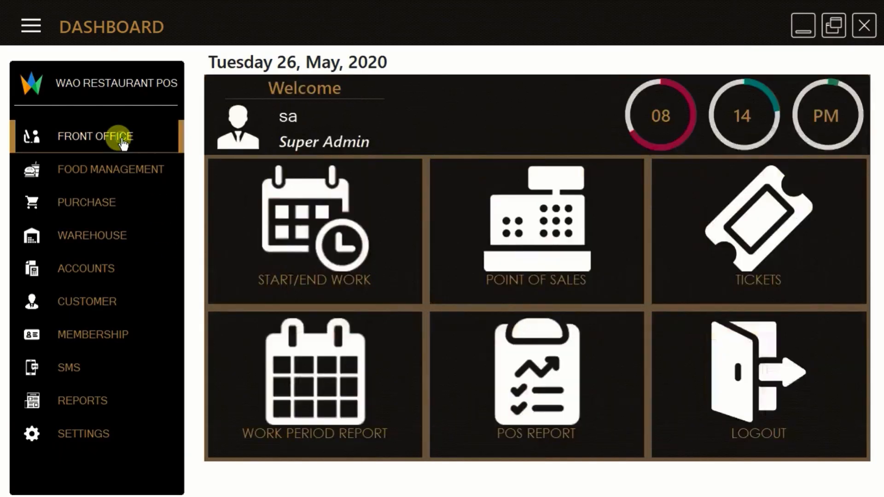
# - Save Express bill 84 for Coca Cola and Veg Burger (128.1 cash) without printing
pyautogui.click(536, 231)
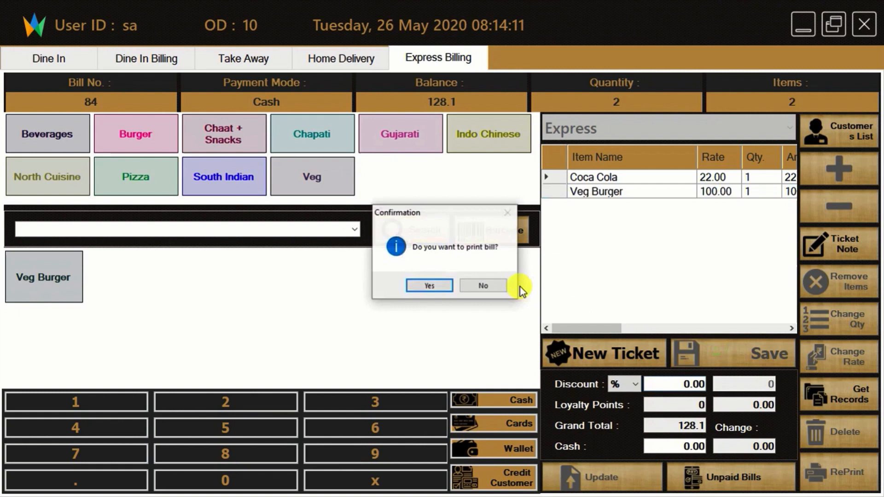
pyautogui.click(482, 286)
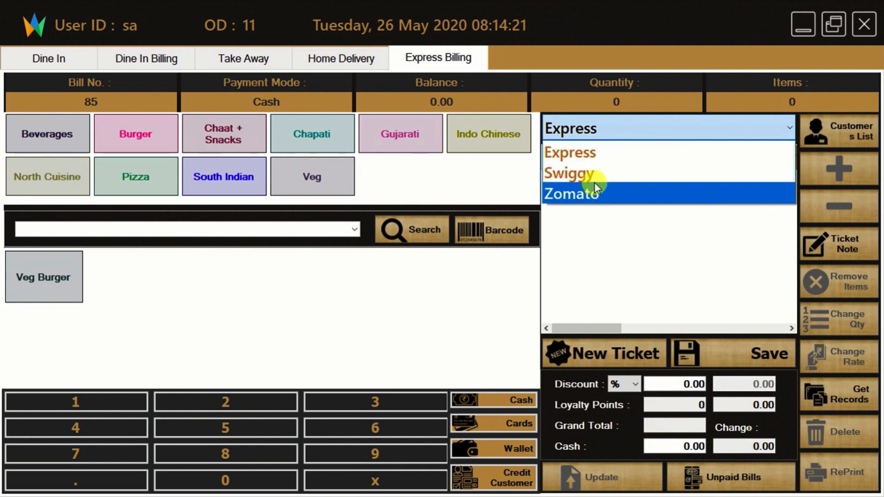
# - Save Zomato bill 85 with Chilli Paneer Kathi Roll and Chole Bhature (1517.25), then return to the dashboard
pyautogui.click(572, 192)
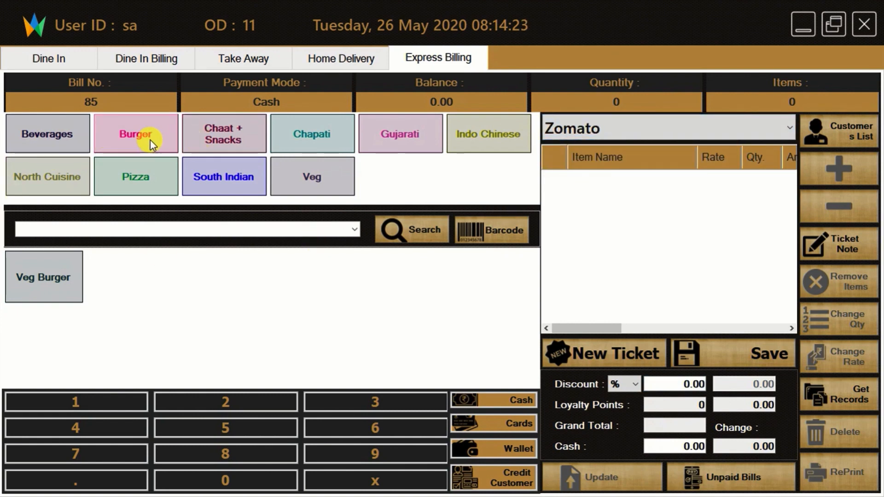
pyautogui.click(312, 133)
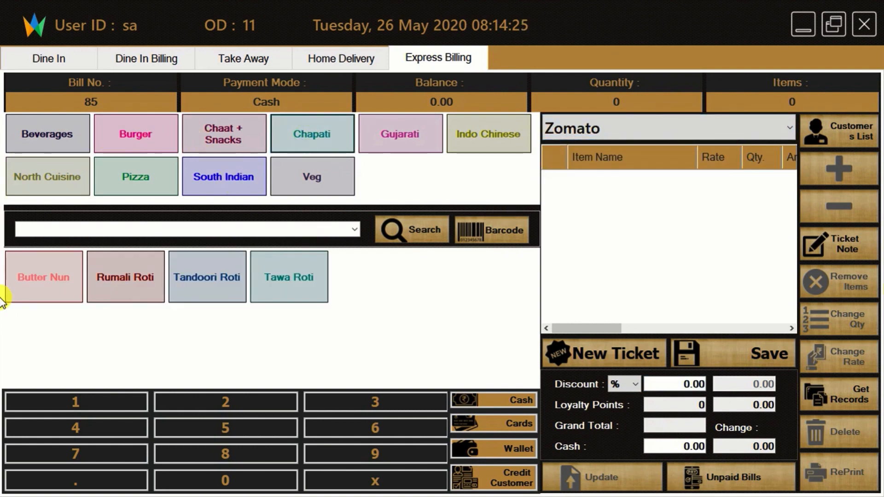
pyautogui.click(44, 277)
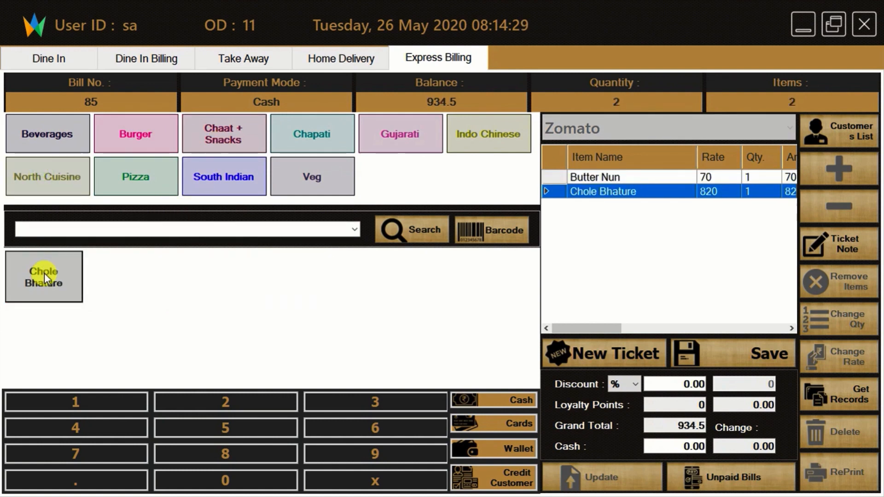
pyautogui.click(488, 134)
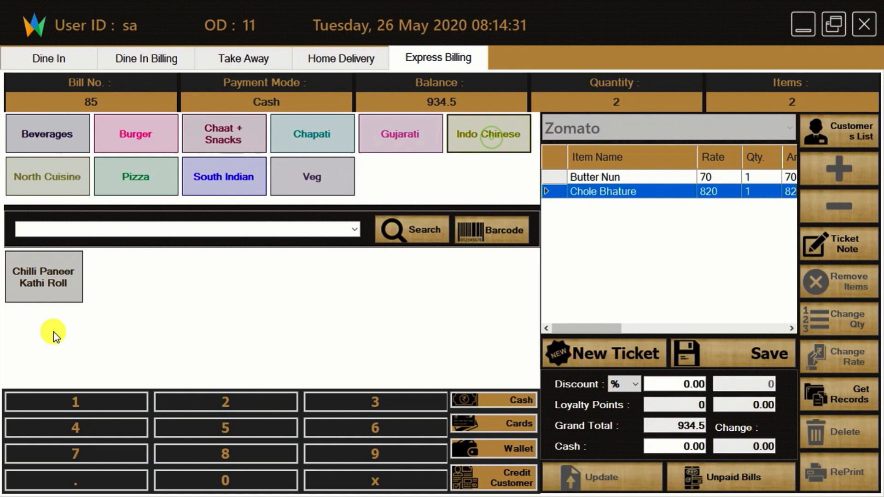
pyautogui.click(43, 276)
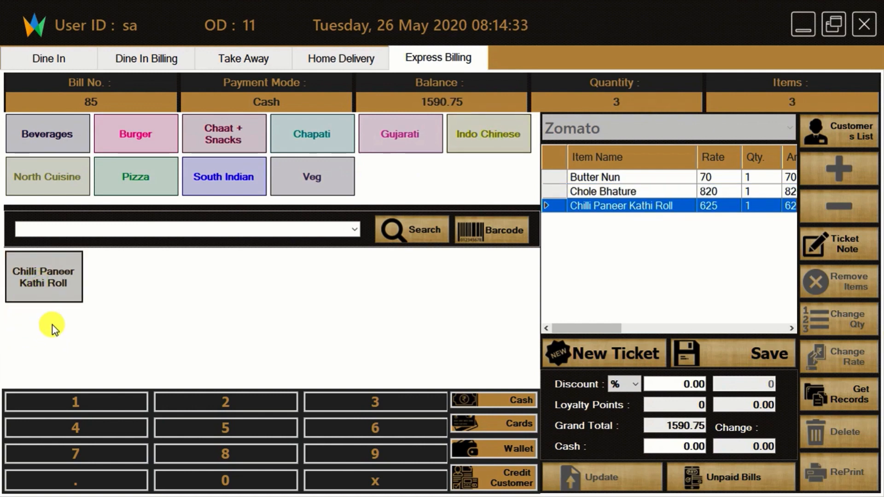
pyautogui.moveTo(662, 200)
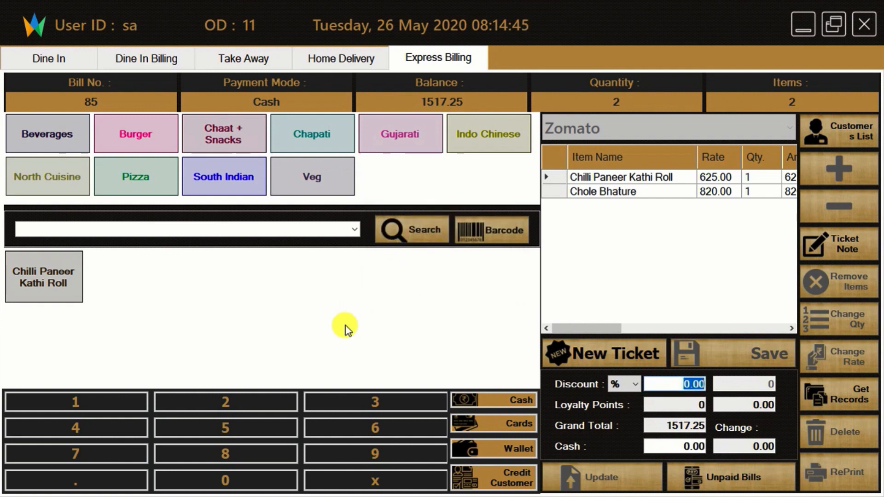
pyautogui.click(341, 58)
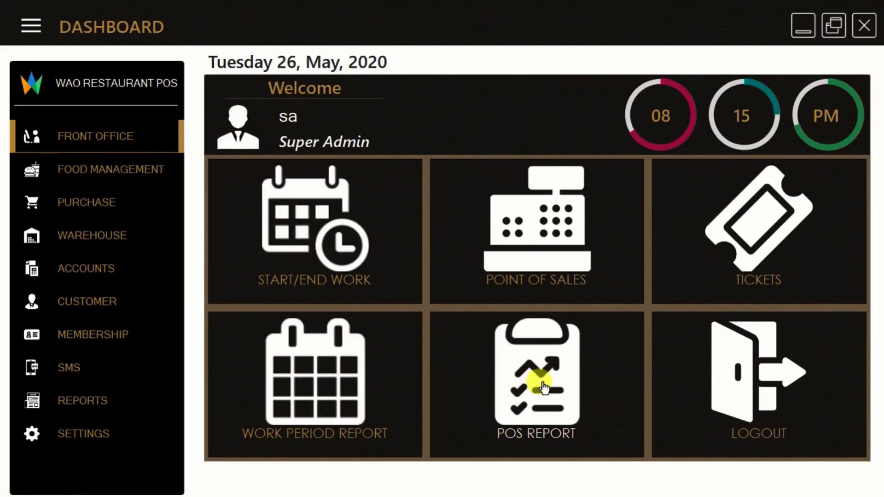
# - Generate the overall POS report for 26/05/2020 (total 3,201.00, Zomato 2089.00) and scroll through it
pyautogui.click(535, 386)
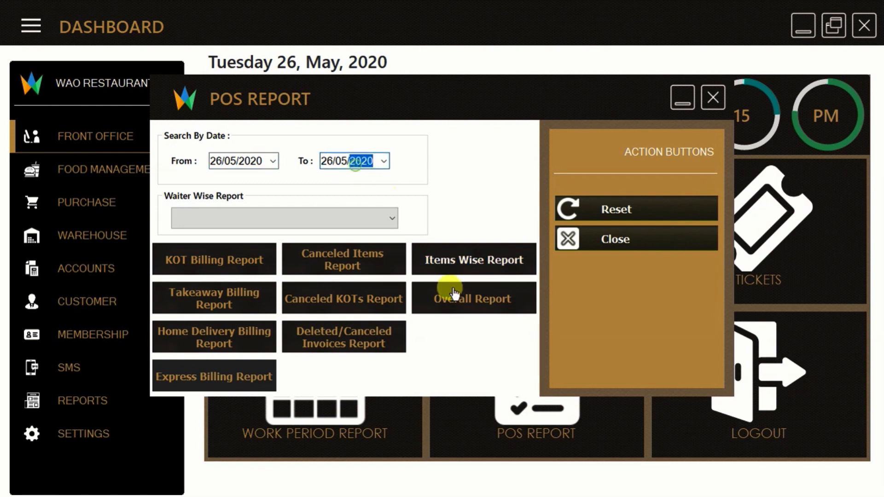
pyautogui.moveTo(326, 377)
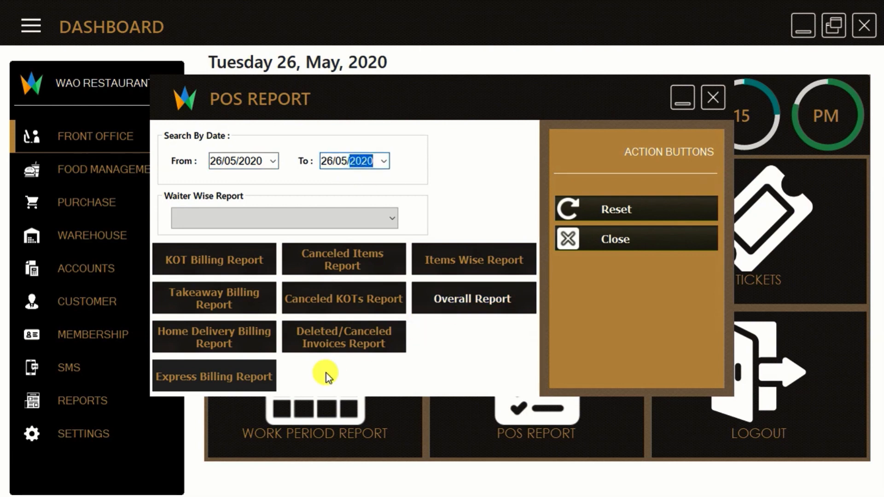
pyautogui.click(473, 299)
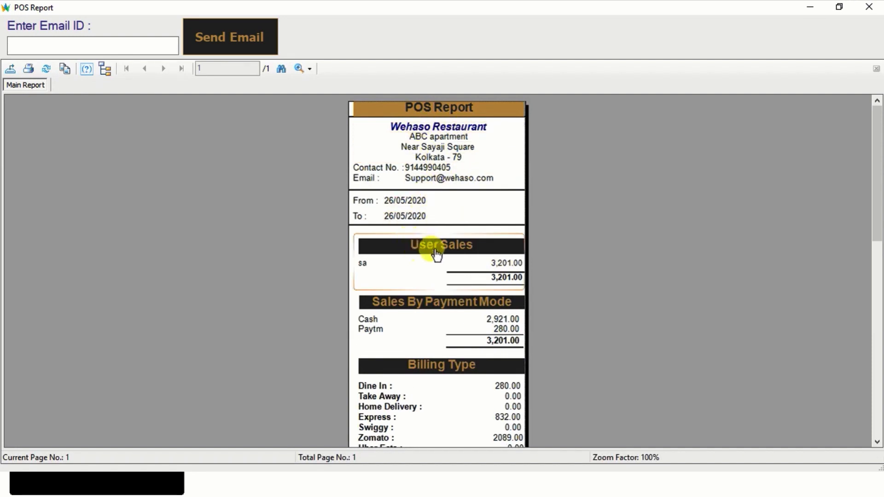
pyautogui.moveTo(498, 323)
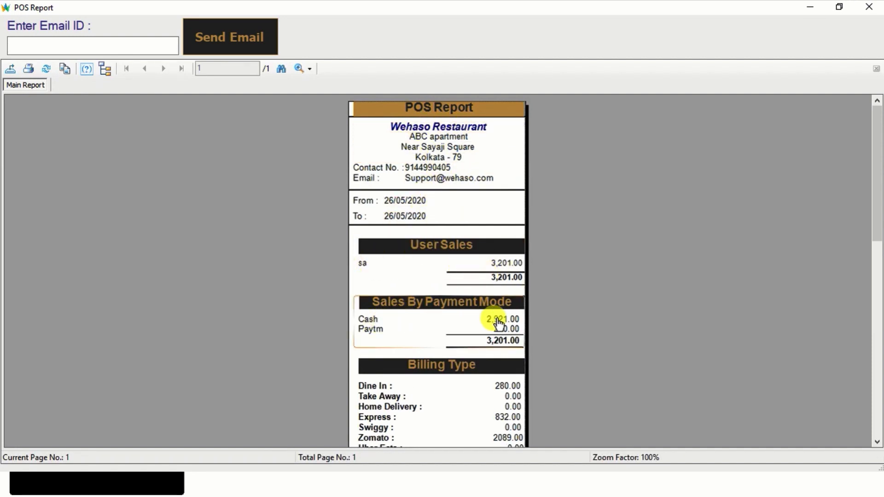
pyautogui.moveTo(455, 314)
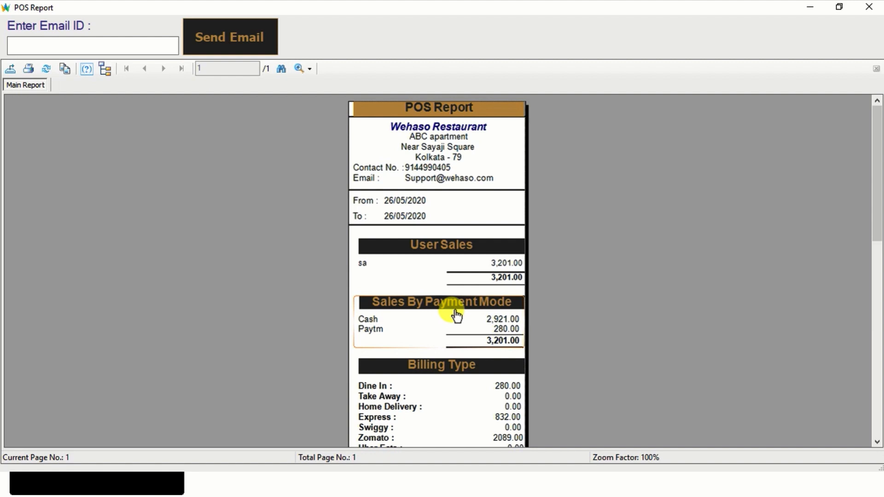
pyautogui.scroll(-3)
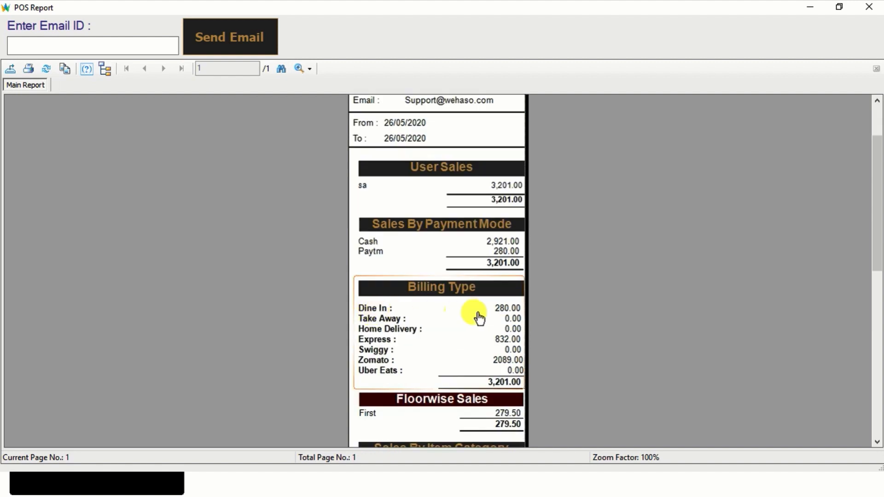
pyautogui.moveTo(507, 340)
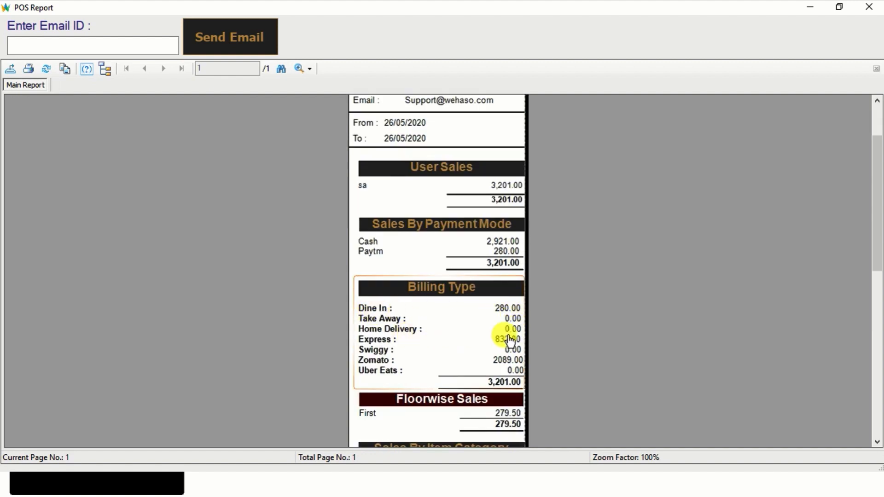
pyautogui.moveTo(489, 378)
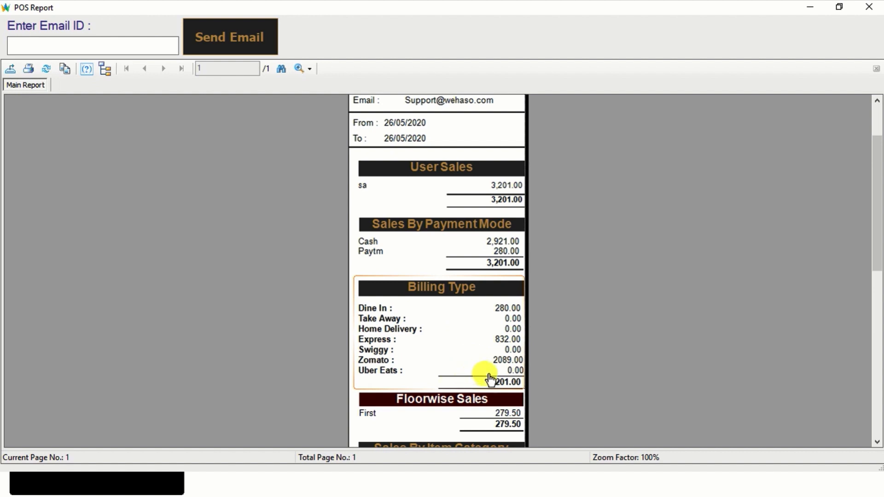
pyautogui.scroll(-3)
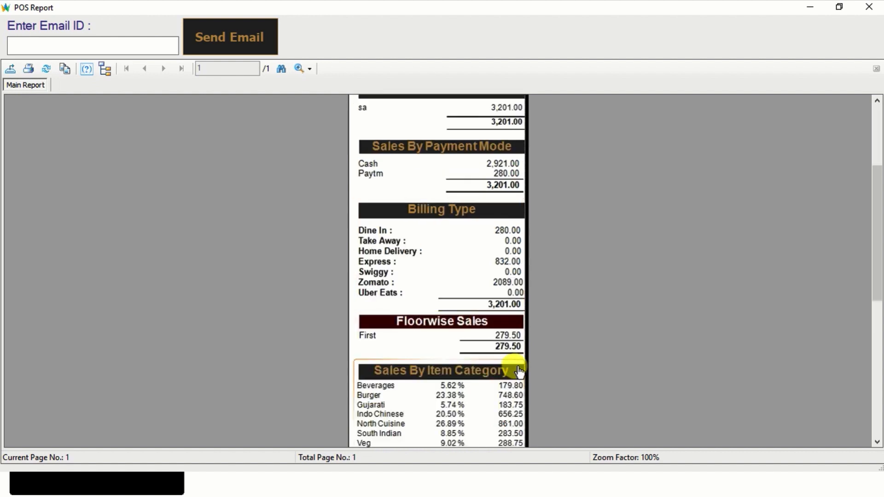
pyautogui.scroll(-3)
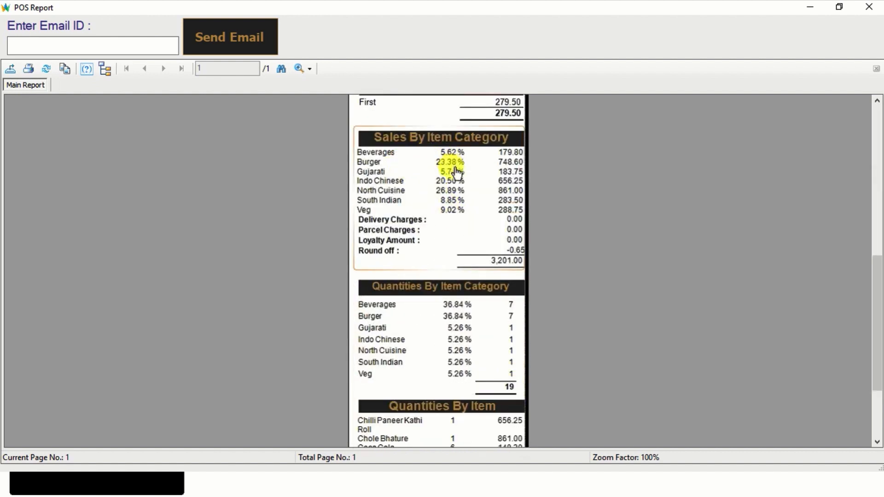
pyautogui.scroll(-3)
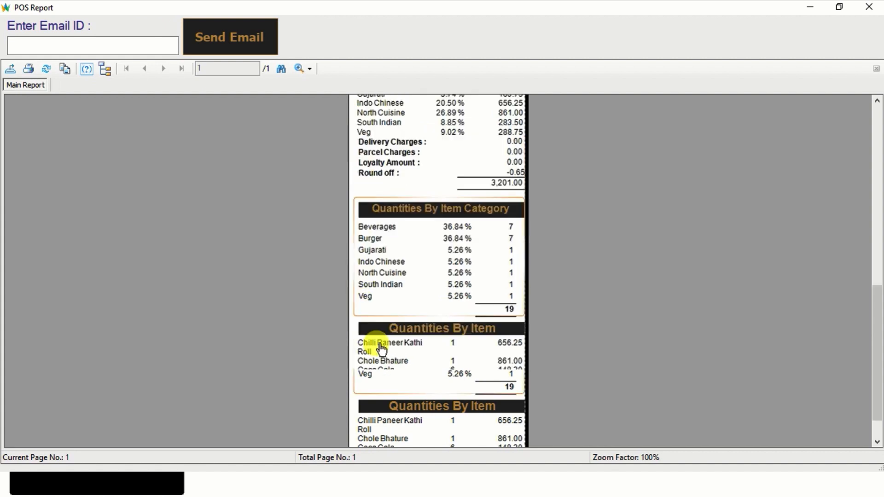
pyautogui.scroll(3)
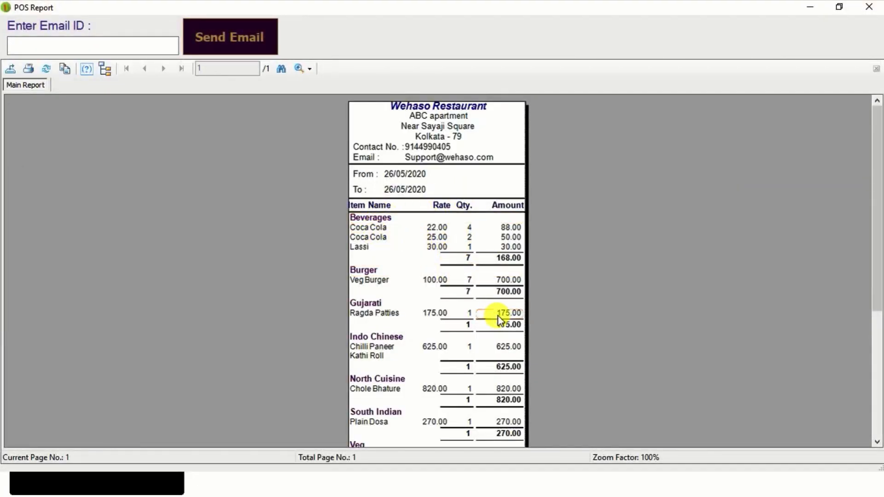
# - Review the item-wise report for 26/05/2020 (gross total 3,033.00) and close the report viewer
pyautogui.scroll(-3)
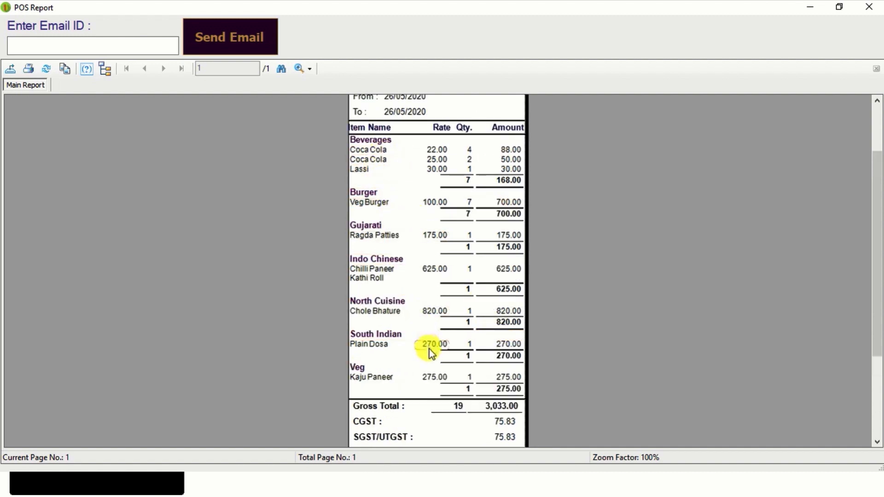
pyautogui.scroll(3)
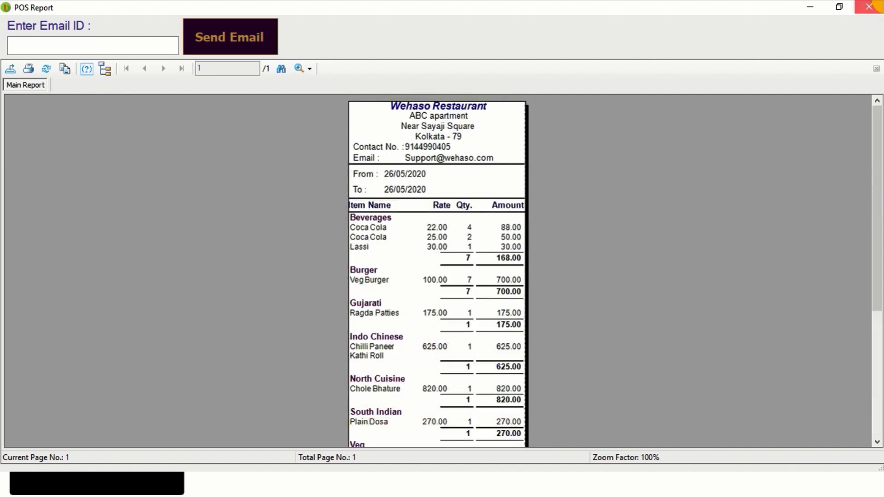
pyautogui.click(873, 6)
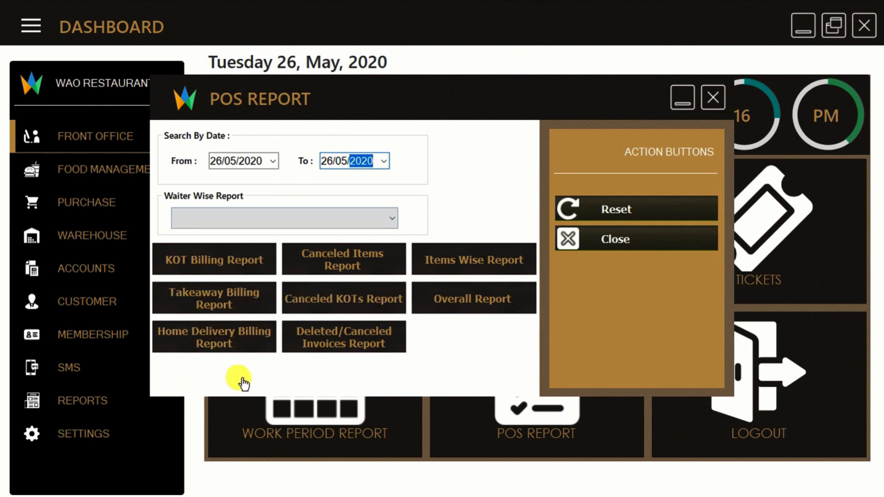
pyautogui.click(616, 238)
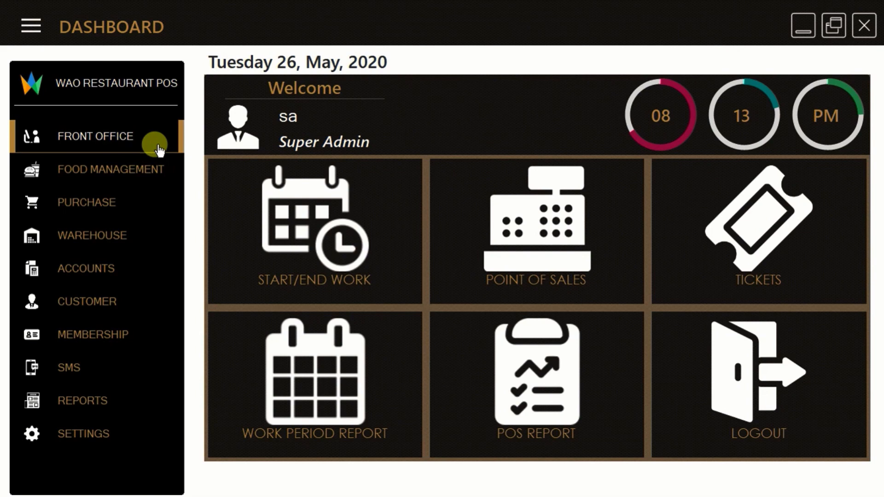
pyautogui.moveTo(96, 170)
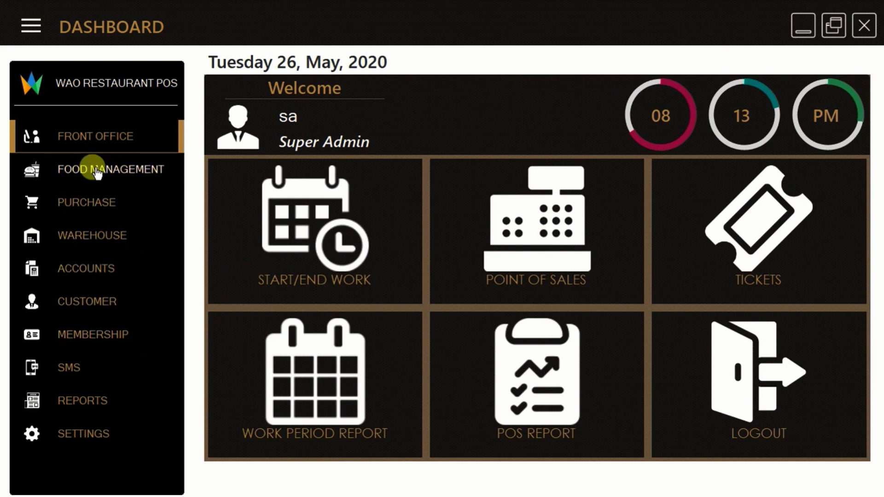
pyautogui.moveTo(307, 398)
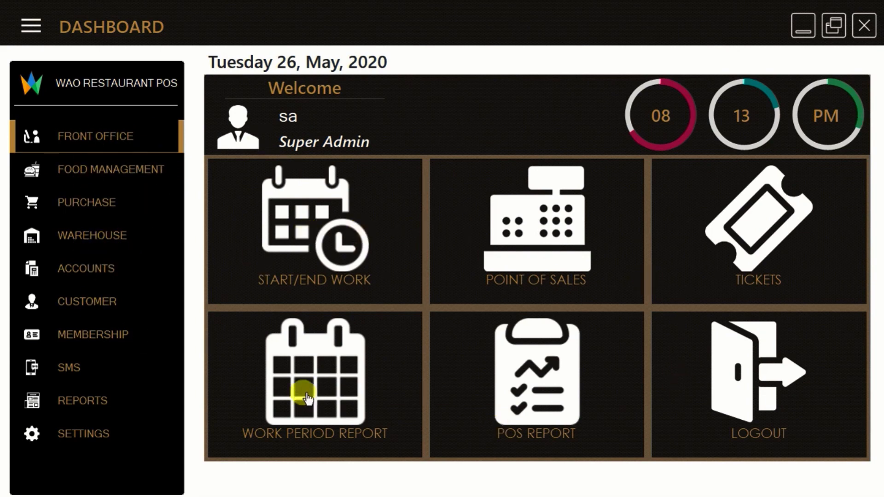
# - Show the Food Management tile menu with Categories, Menu Items, Tables and Recipe options
pyautogui.click(111, 169)
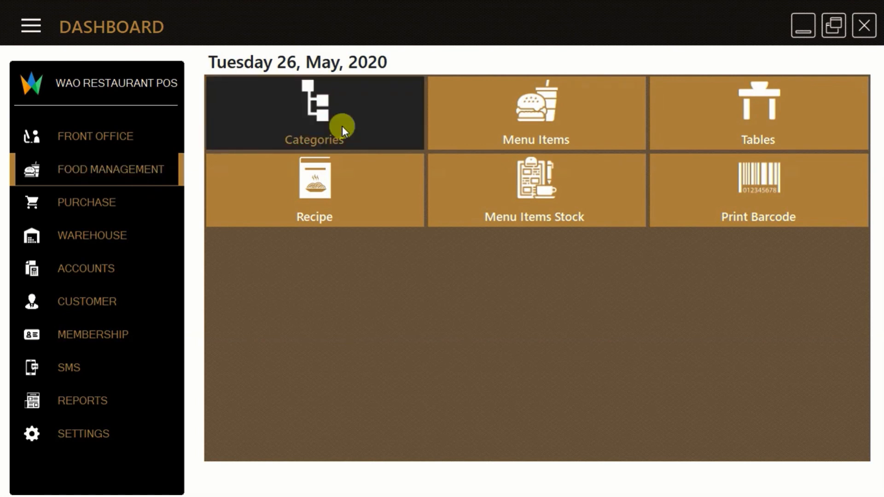
pyautogui.moveTo(660, 124)
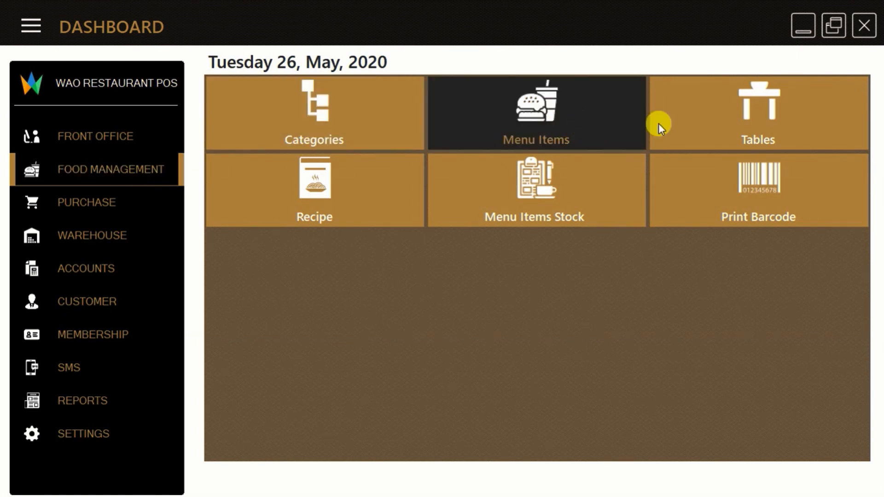
pyautogui.moveTo(314, 149)
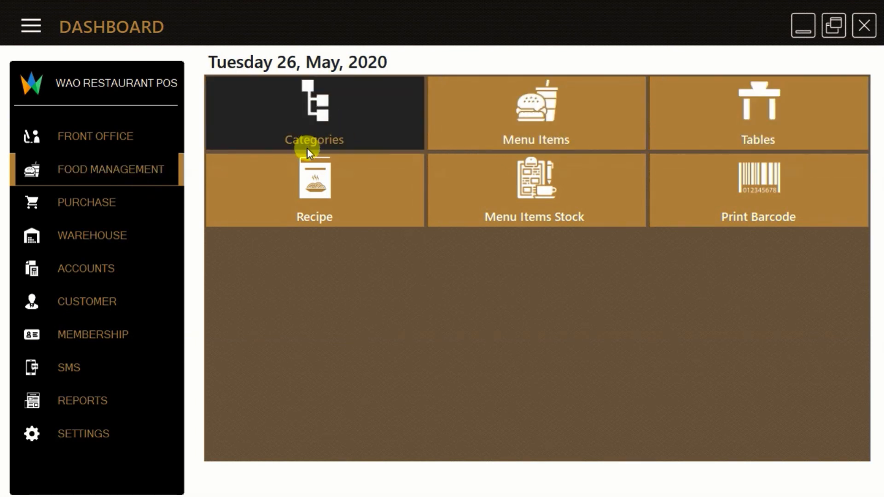
pyautogui.moveTo(758, 112)
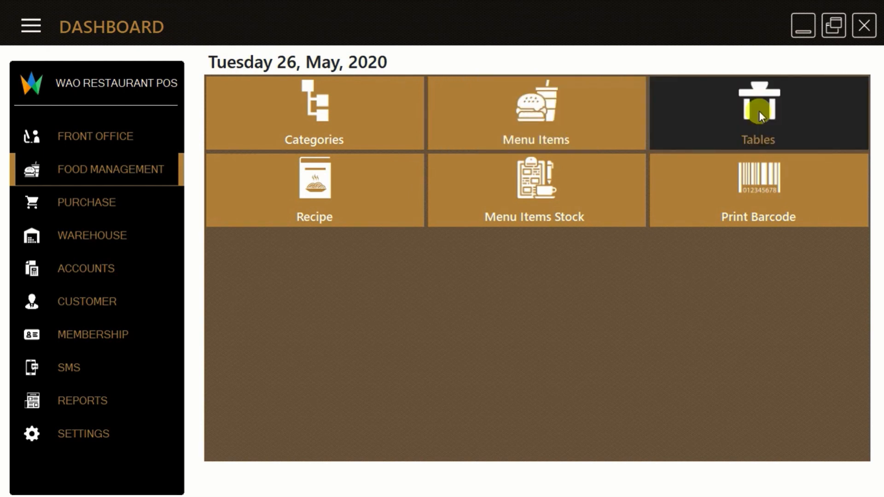
# - View the Purchase and Warehouse tile menus, then show the Accounts module's options
pyautogui.click(87, 202)
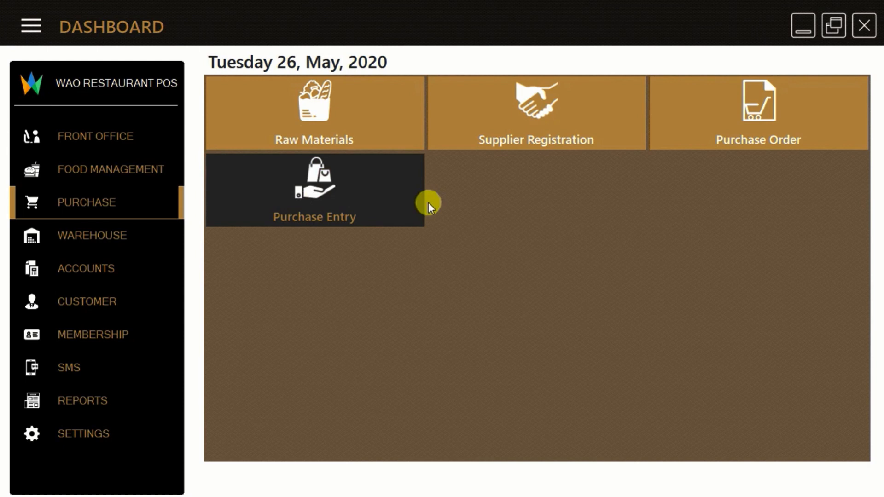
pyautogui.moveTo(122, 242)
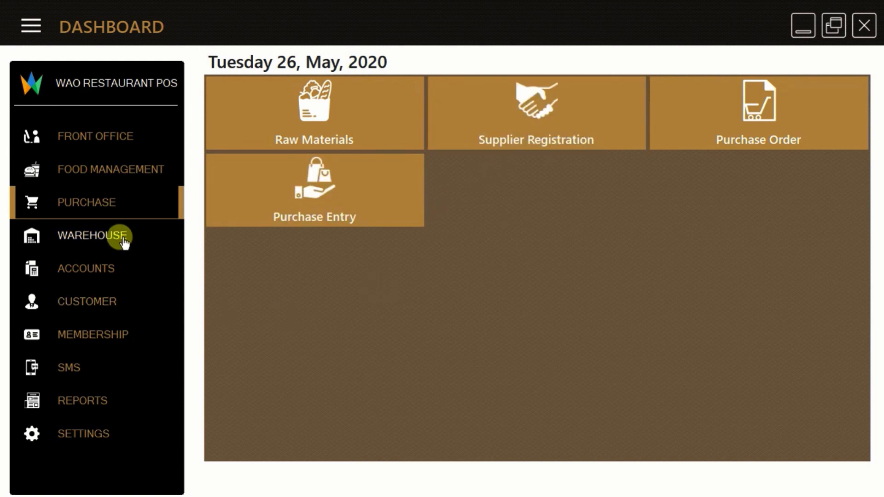
pyautogui.click(92, 234)
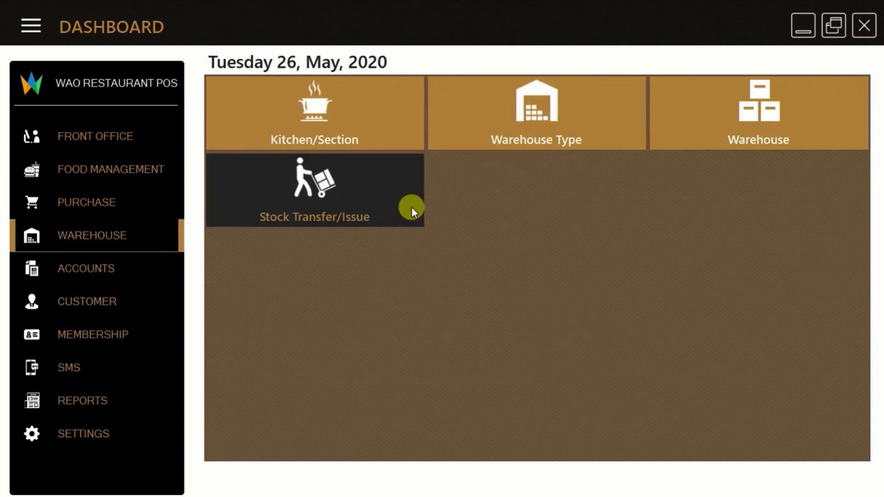
pyautogui.moveTo(550, 140)
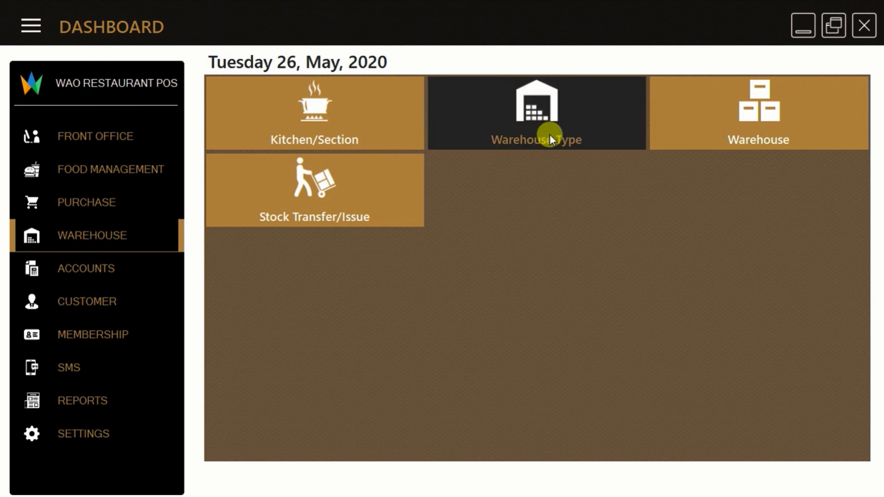
pyautogui.moveTo(162, 269)
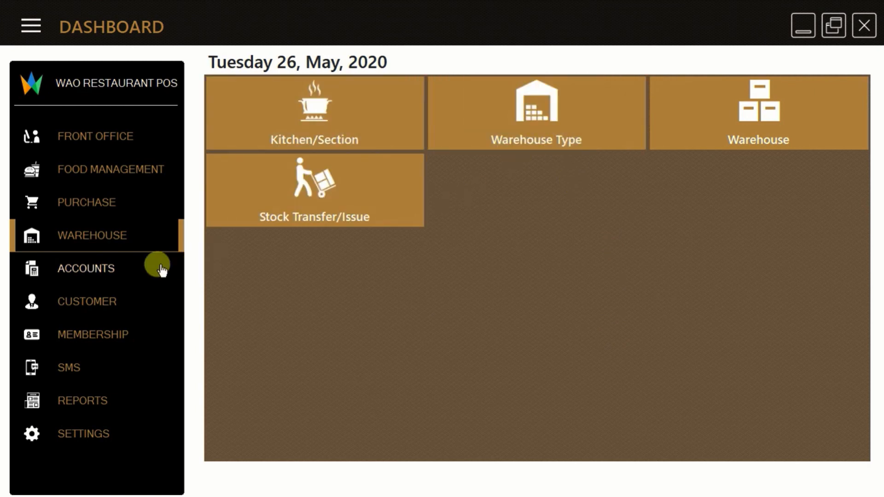
pyautogui.click(85, 268)
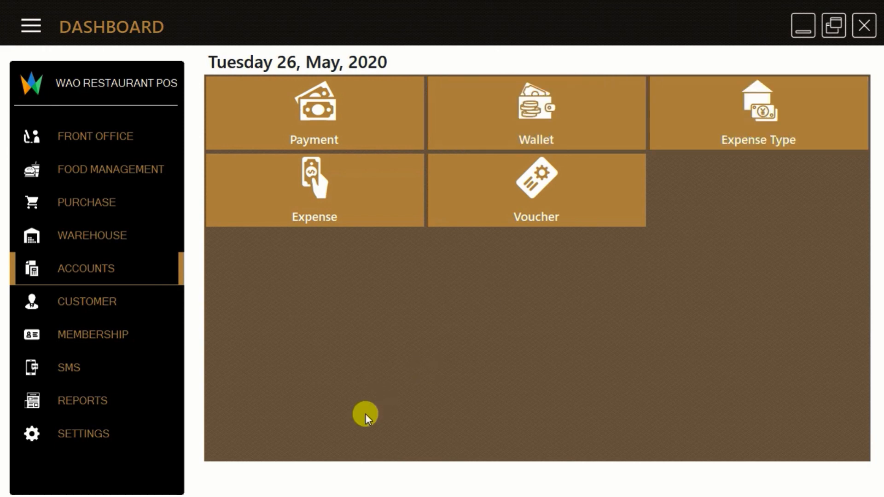
# - View the Customer tile menu, then show the Membership module's member and loyalty options
pyautogui.click(86, 301)
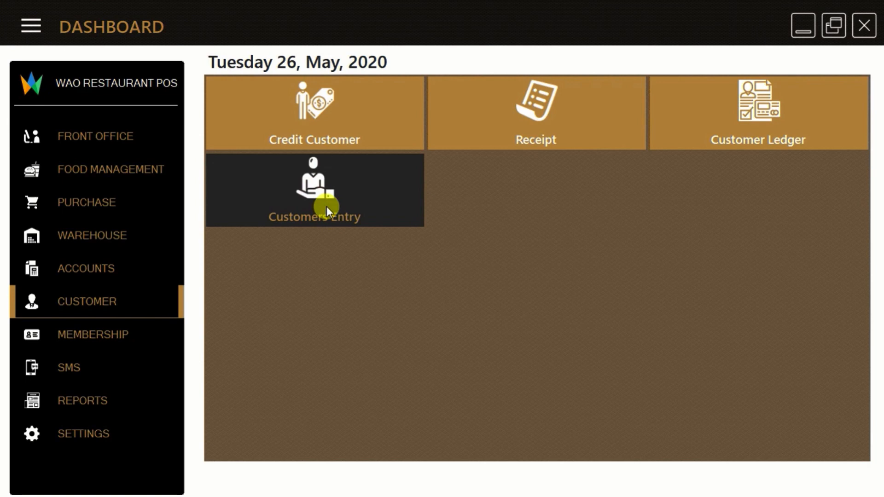
pyautogui.moveTo(330, 219)
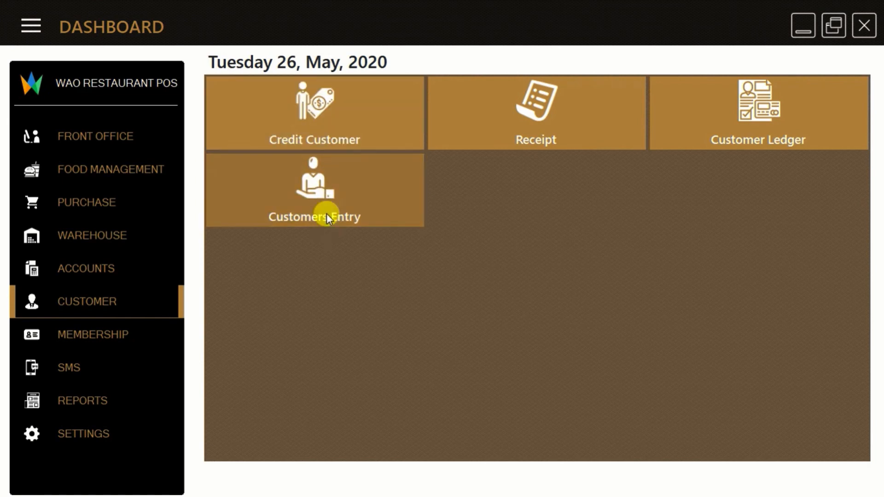
pyautogui.click(93, 334)
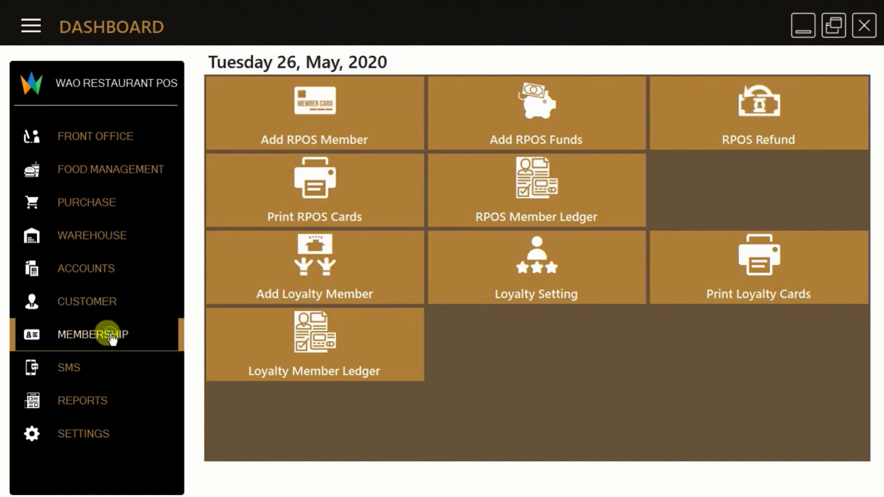
pyautogui.moveTo(314, 140)
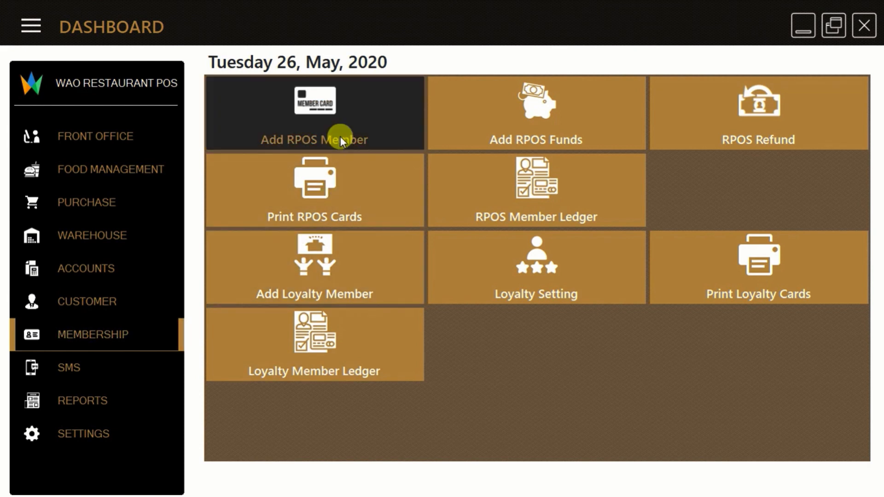
pyautogui.moveTo(463, 181)
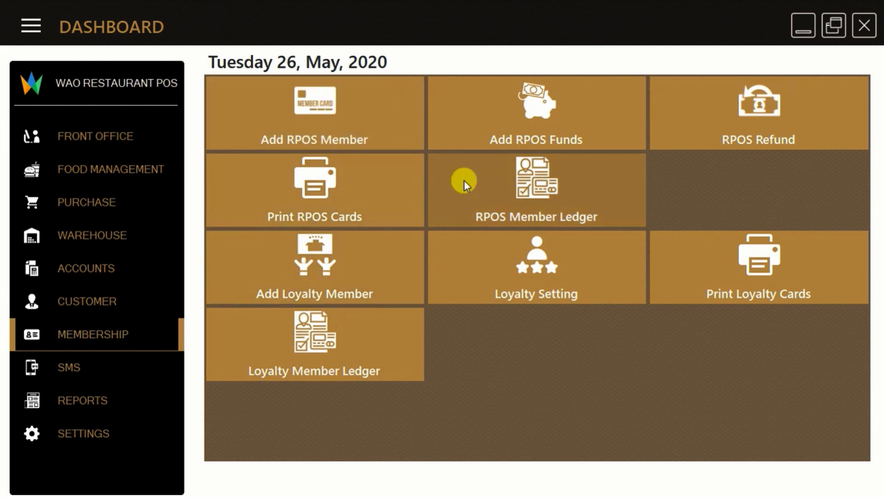
pyautogui.moveTo(69, 369)
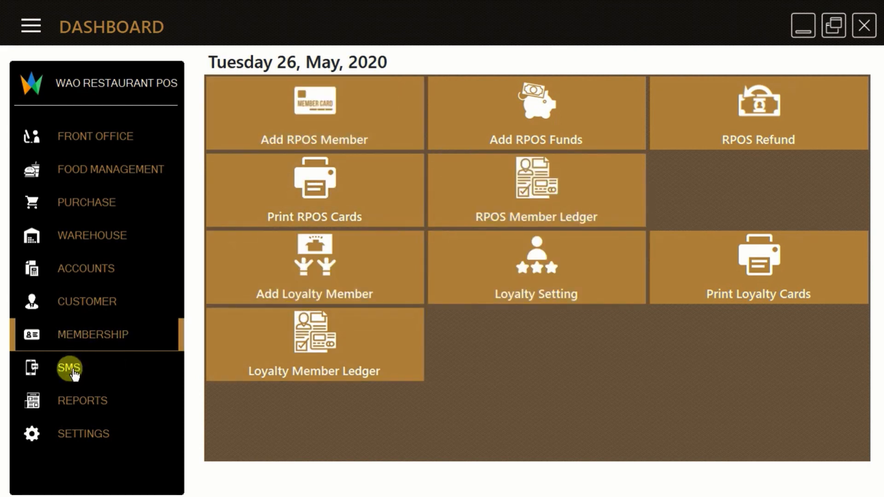
# - View the SMS and Reports tile menus, then show the Settings module's options
pyautogui.click(69, 368)
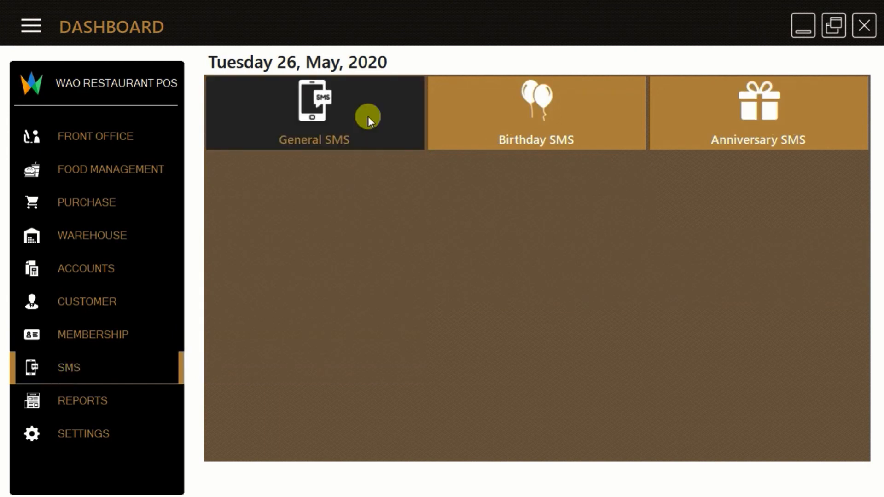
pyautogui.moveTo(55, 406)
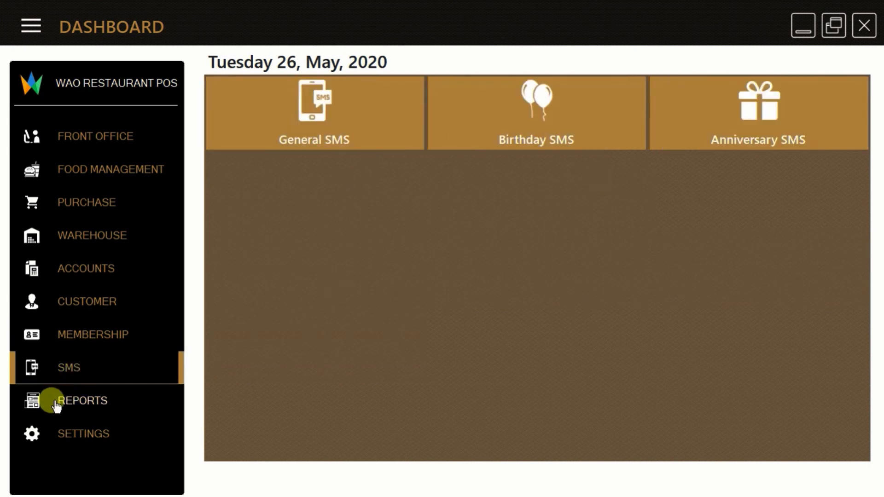
pyautogui.click(82, 400)
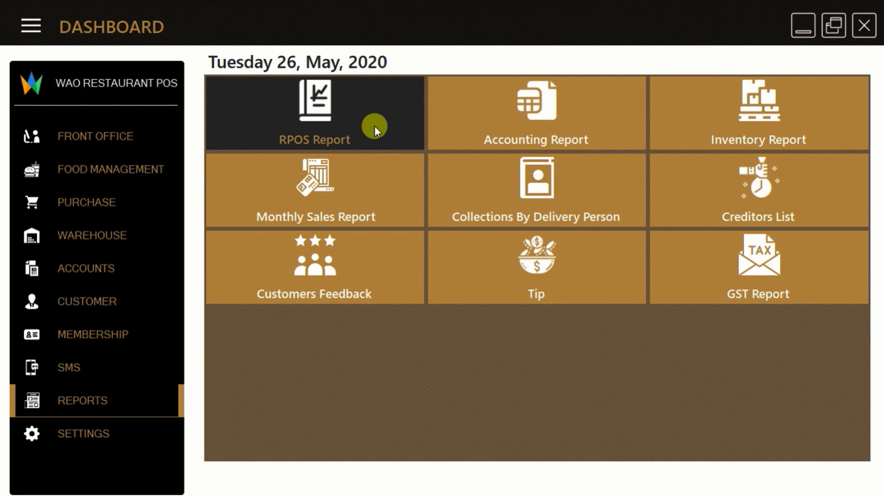
pyautogui.moveTo(164, 412)
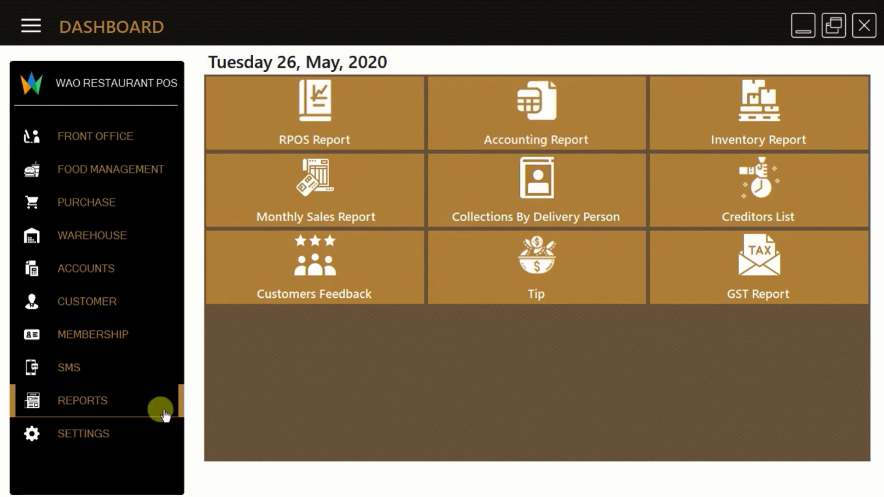
pyautogui.click(83, 434)
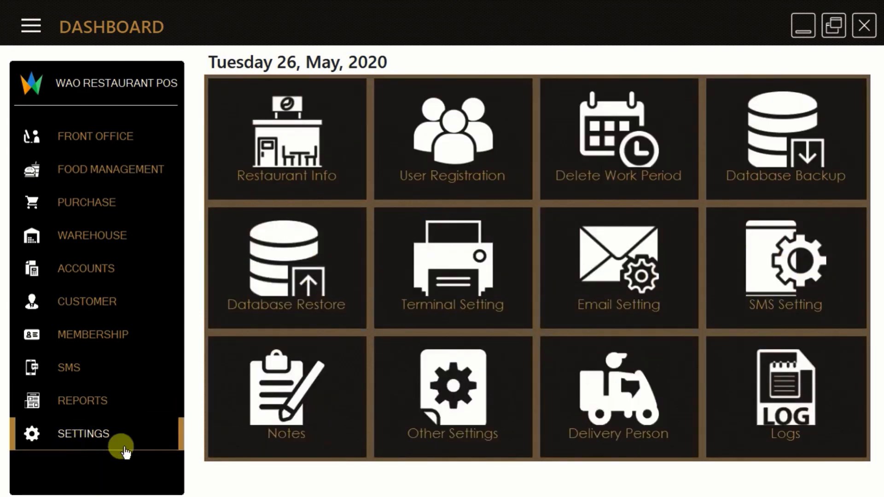
pyautogui.moveTo(516, 436)
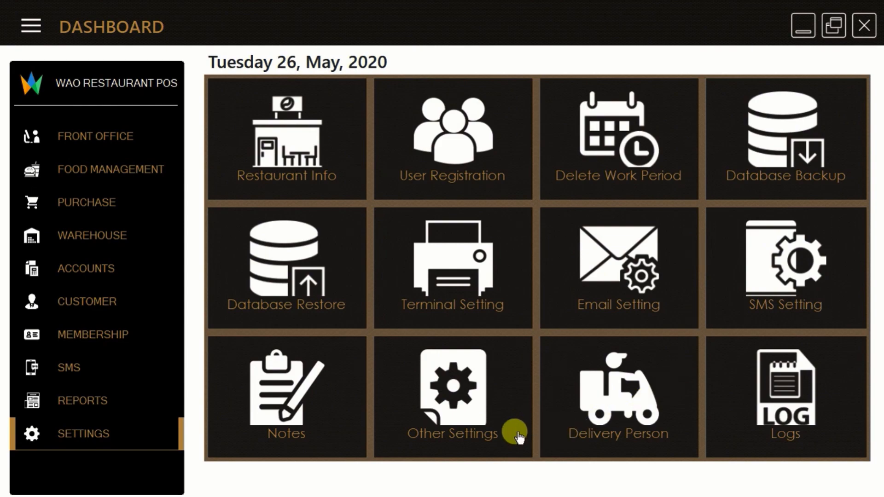